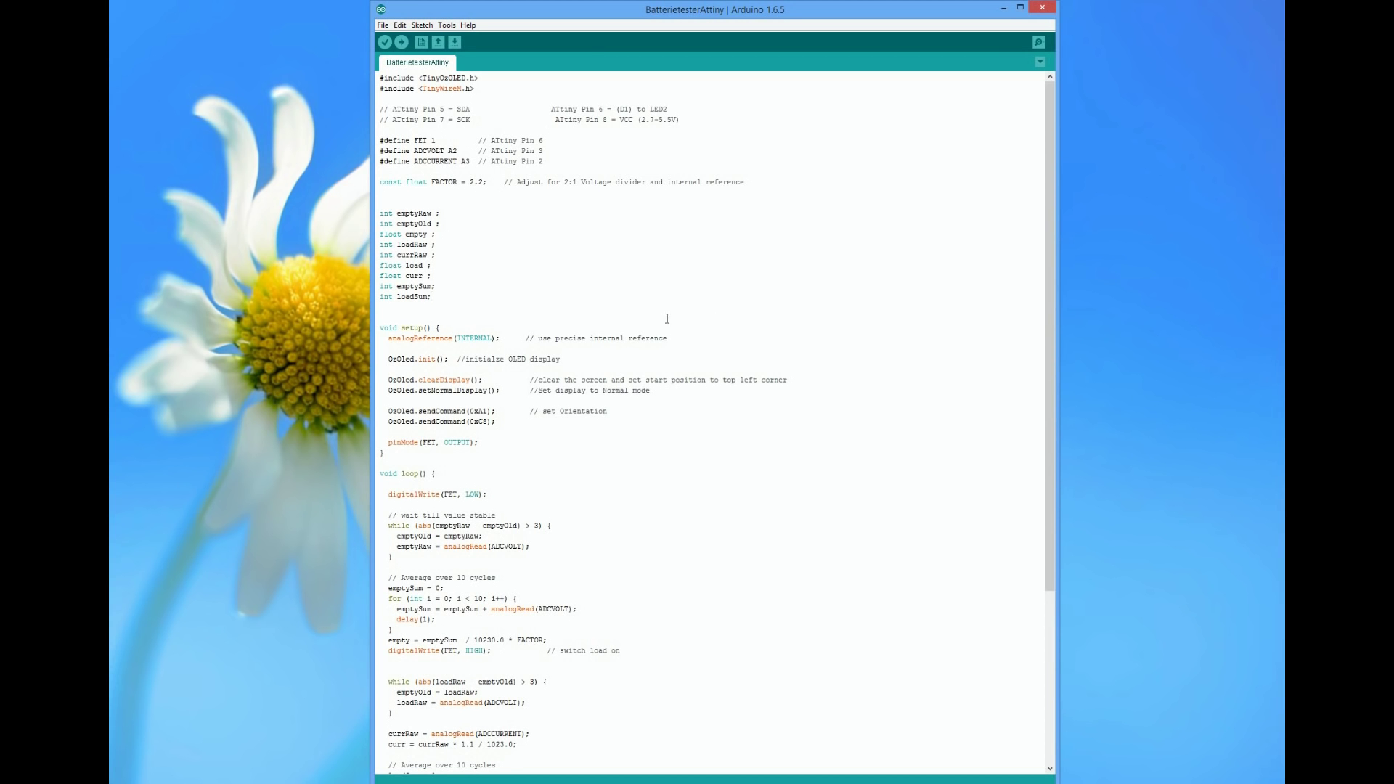
mouse_move(377, 331)
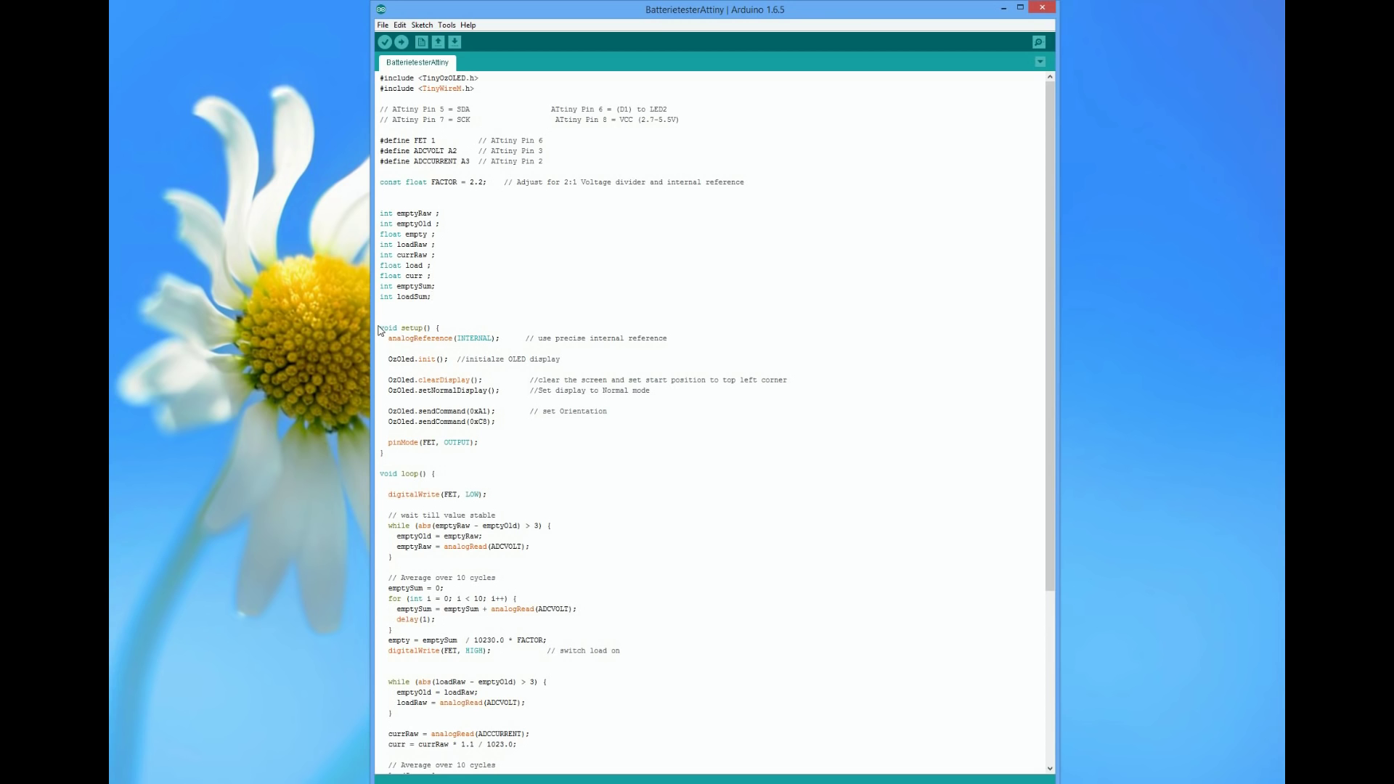
Highlight the whole setup() function, clear the selection, and scroll down to loop()
drag(379, 327, 381, 453)
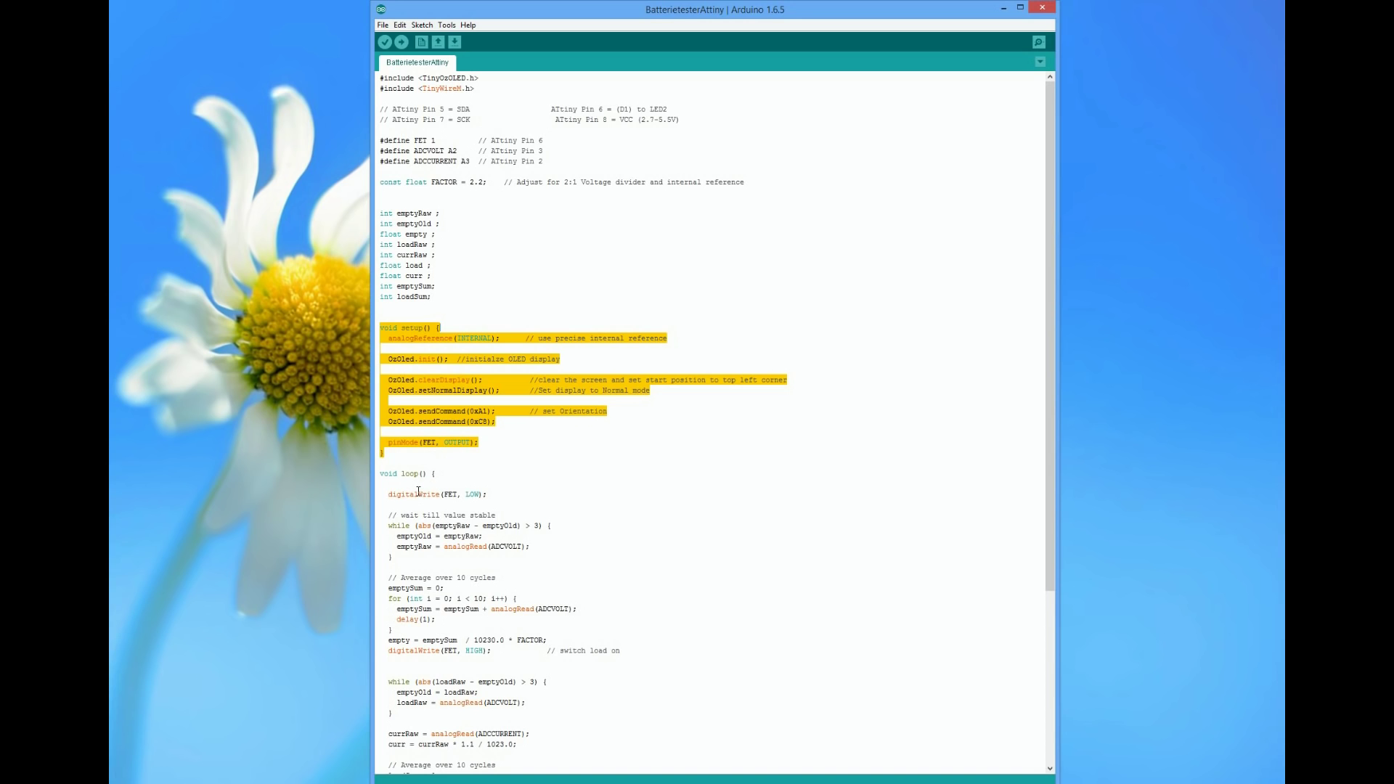
click(380, 472)
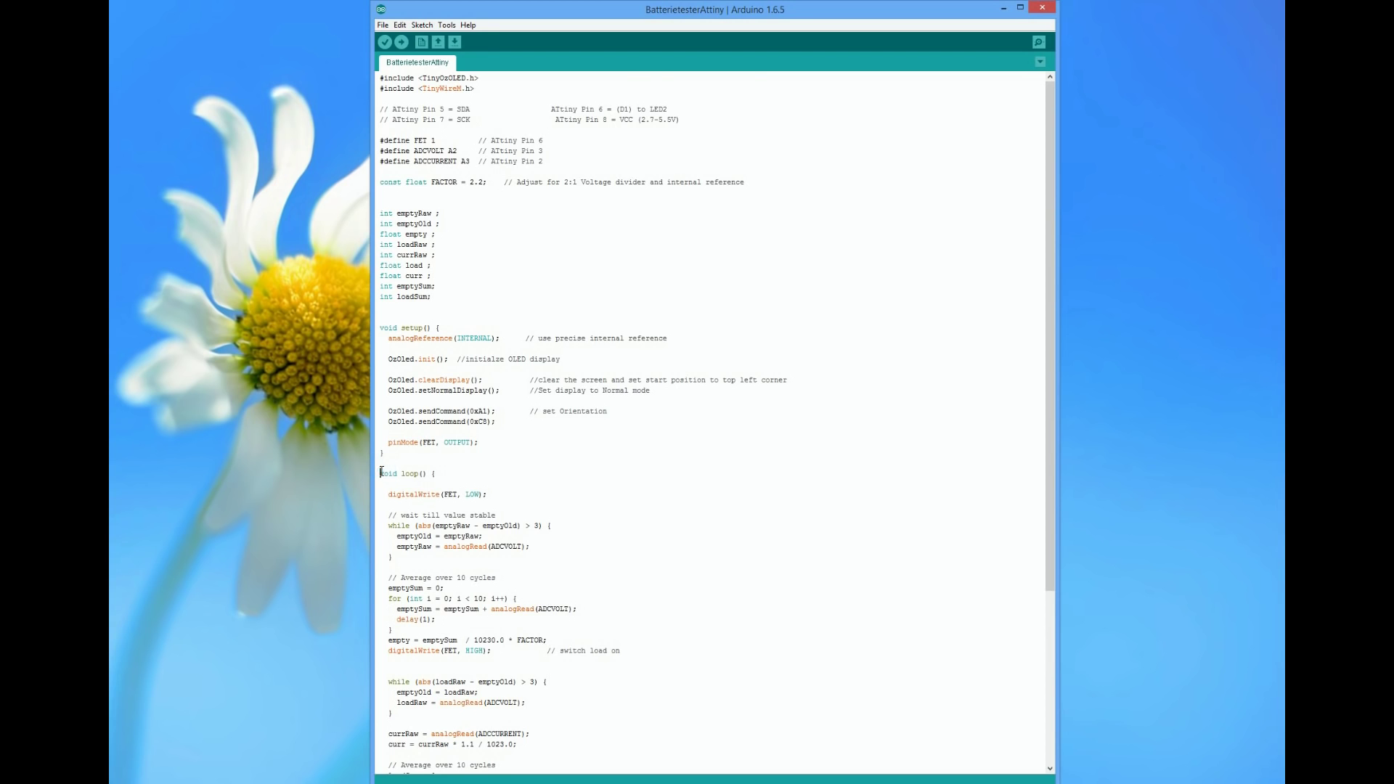
scroll(down, 3)
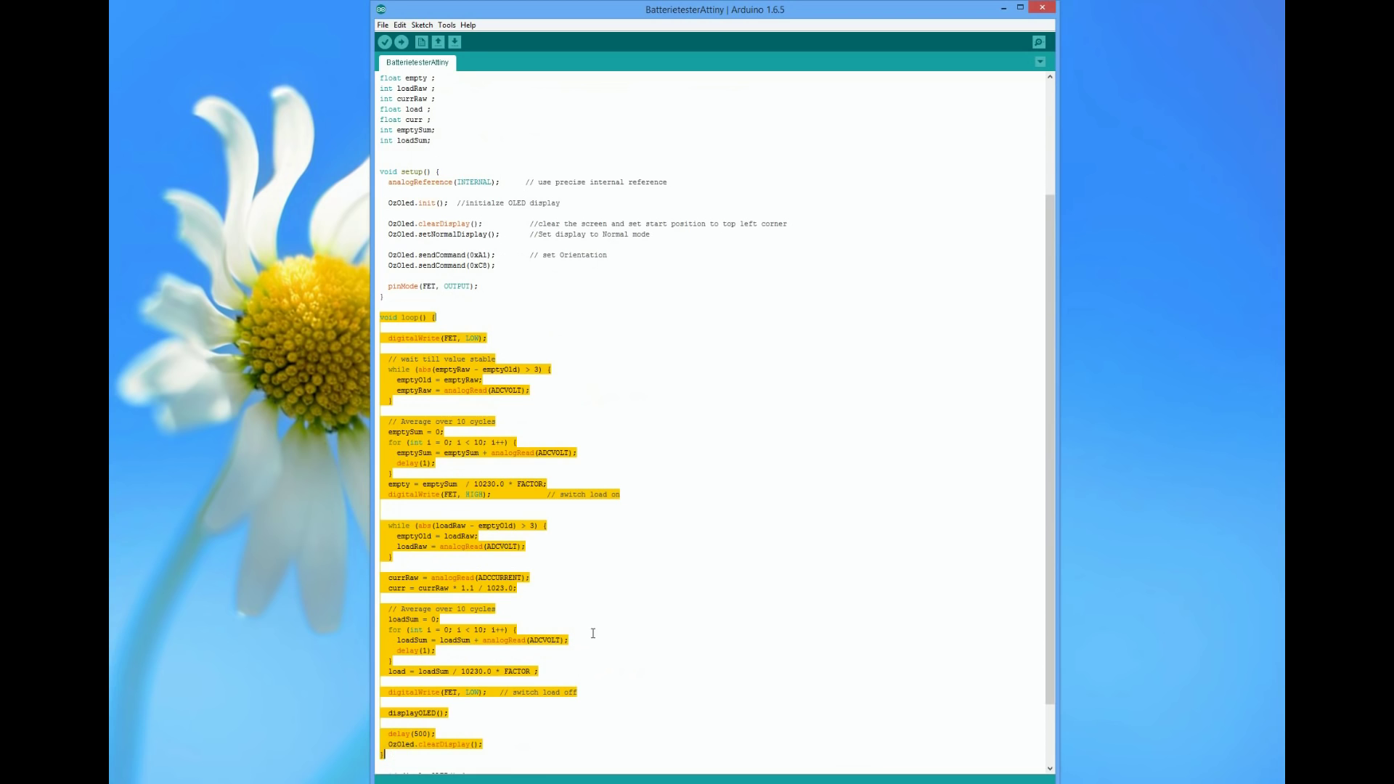
mouse_move(826, 560)
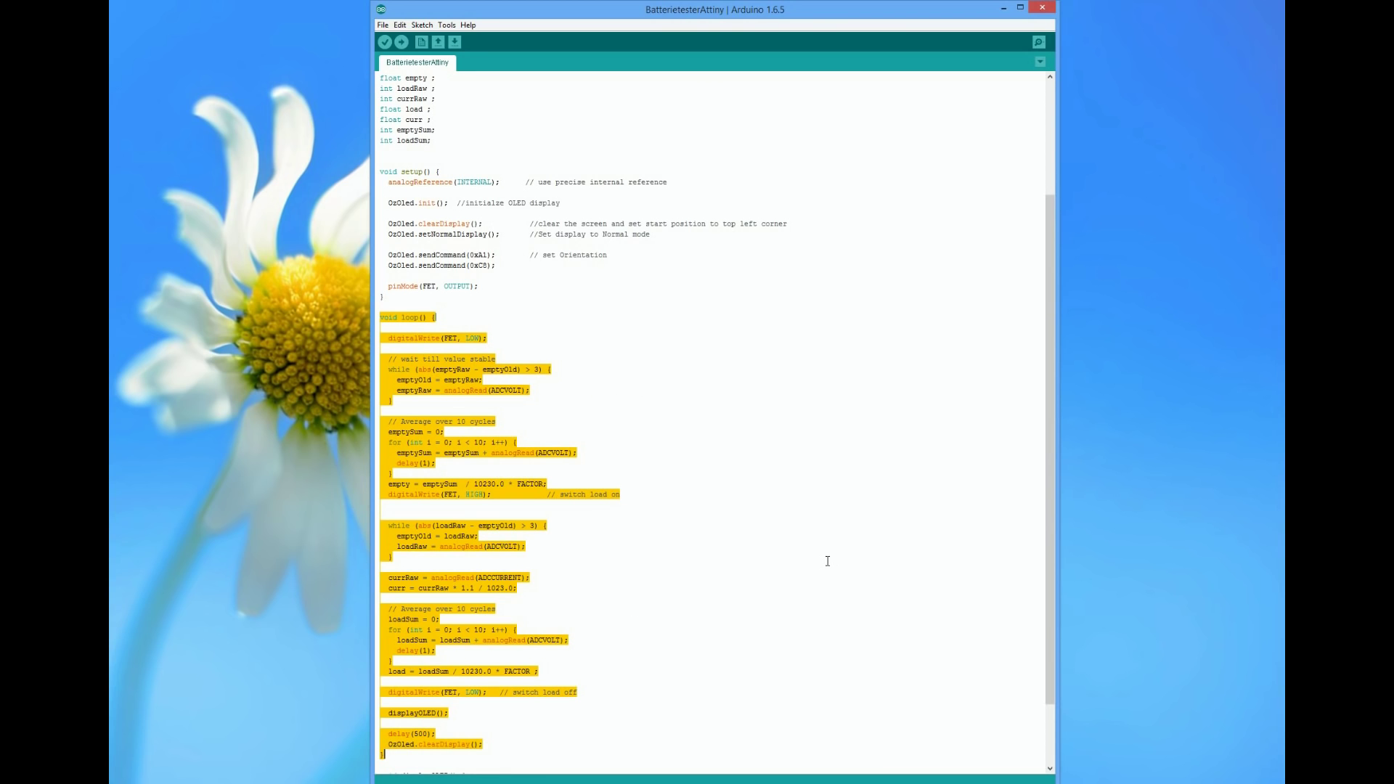